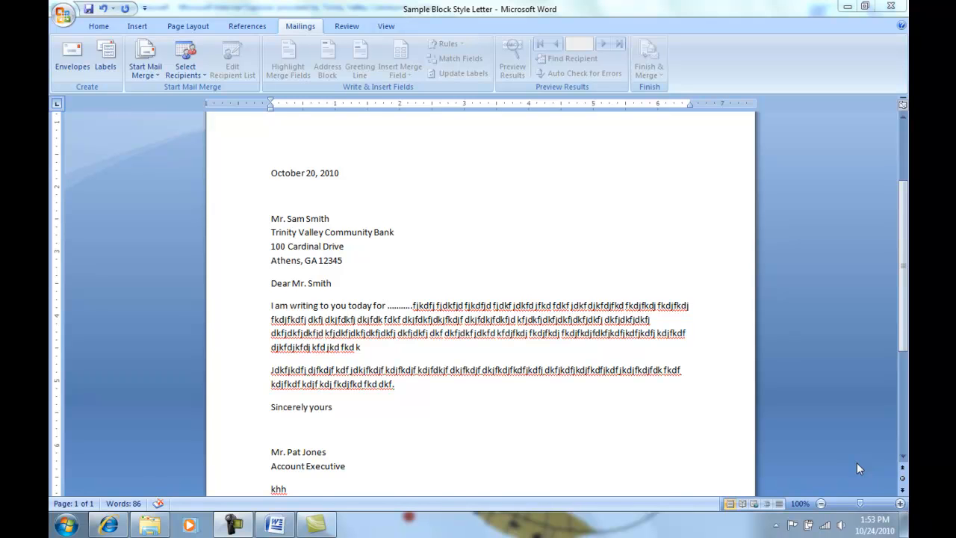
pyautogui.moveTo(602, 310)
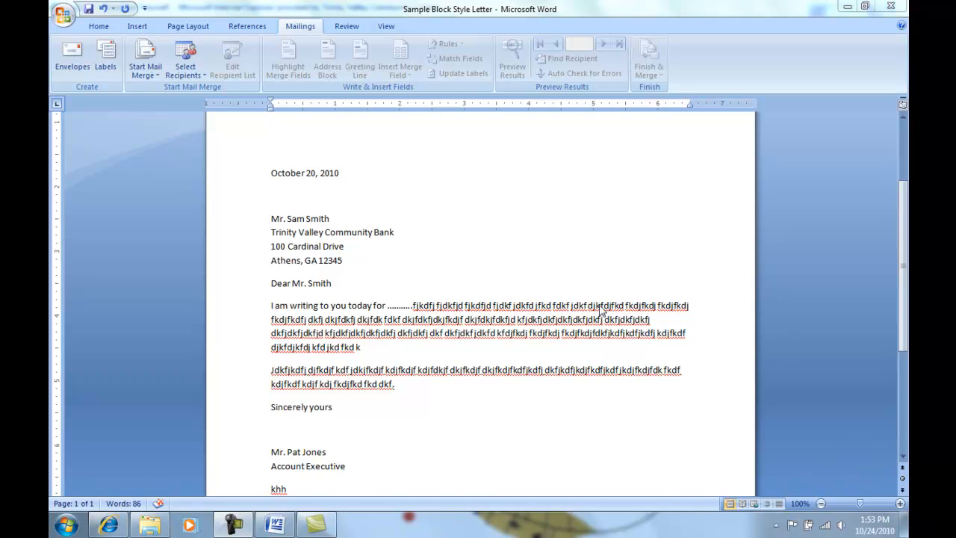
pyautogui.moveTo(274, 226)
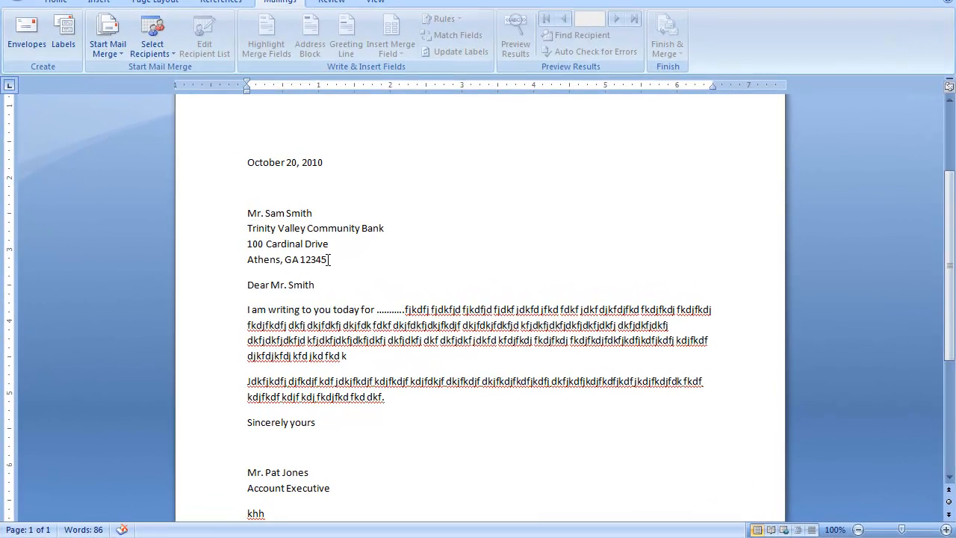
# - Select the inside address lines from Mr. Sam Smith through Athens, GA 12345
pyautogui.moveTo(247, 213); pyautogui.dragTo(326, 260)
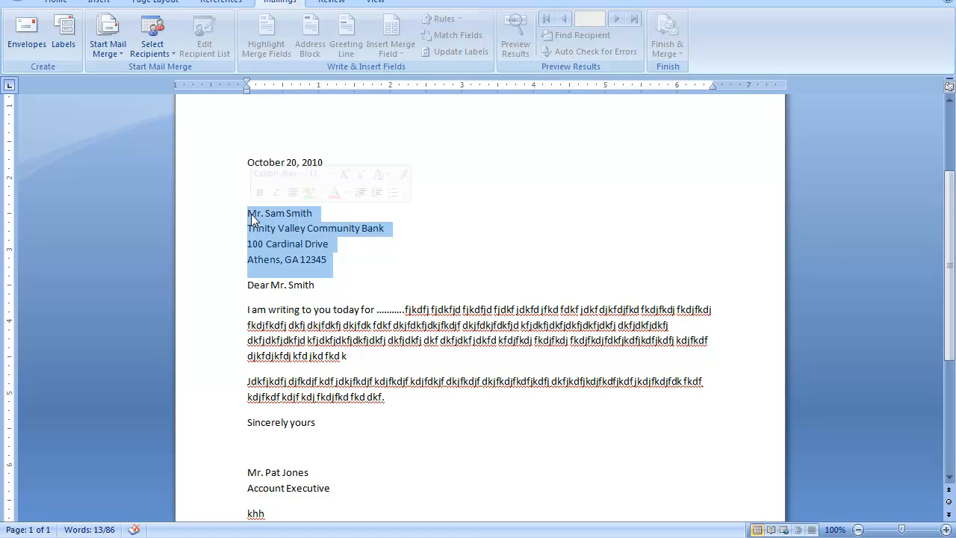
pyautogui.moveTo(280, 223)
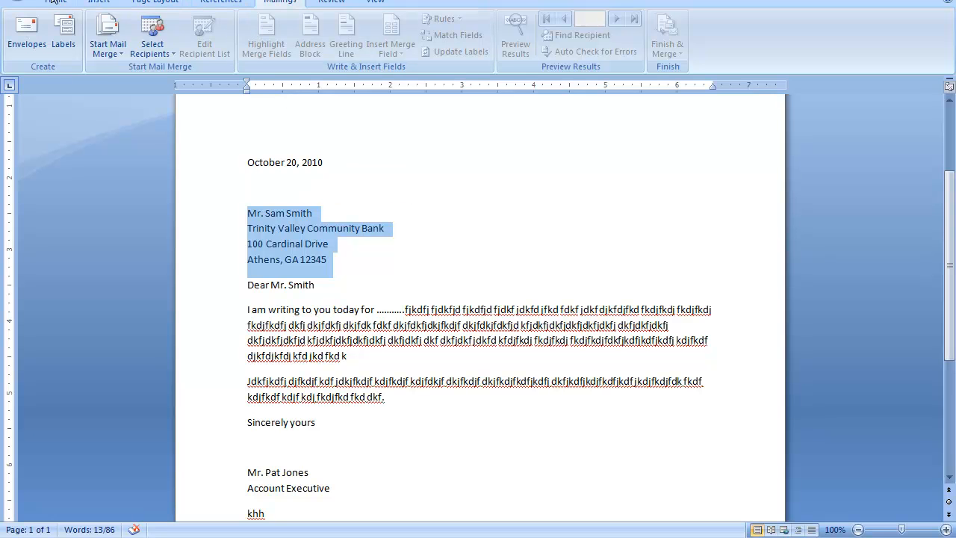
pyautogui.moveTo(278, 6)
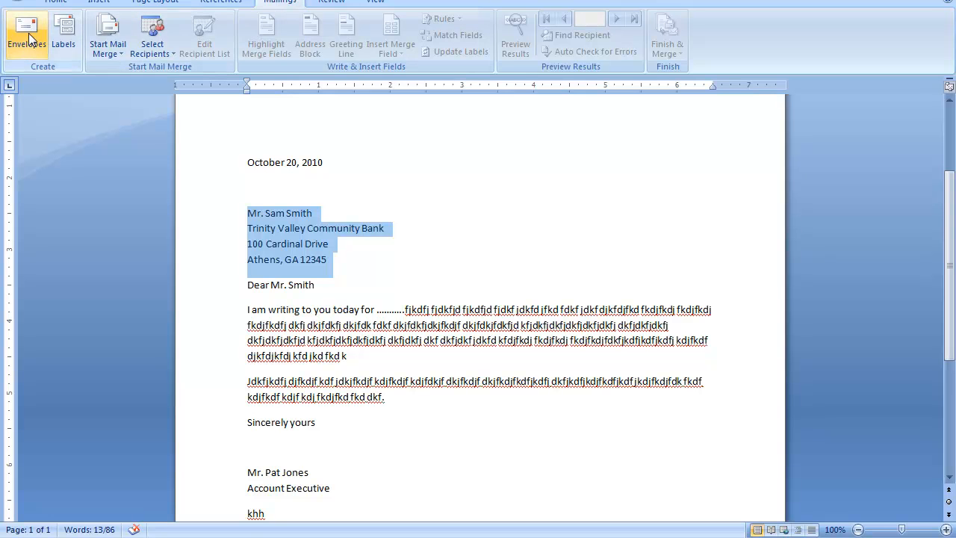
pyautogui.moveTo(27, 34)
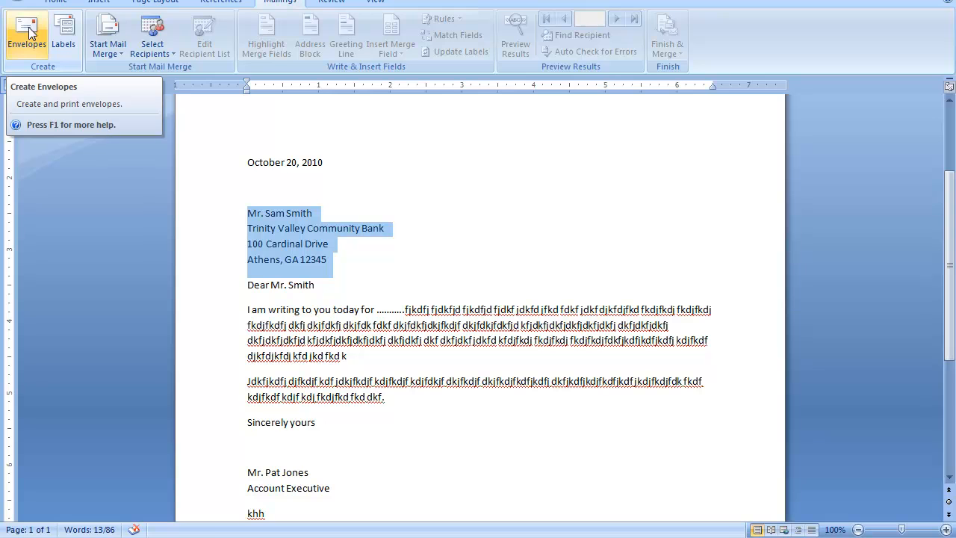
# - Open Envelopes with Mr. Sam Smith's address as delivery address and uncheck Omit
pyautogui.click(27, 30)
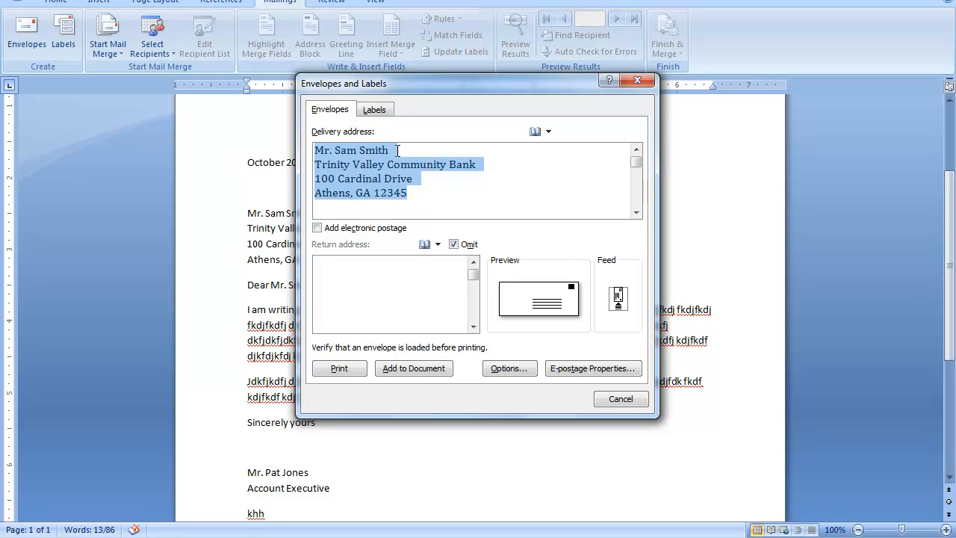
pyautogui.moveTo(444, 201)
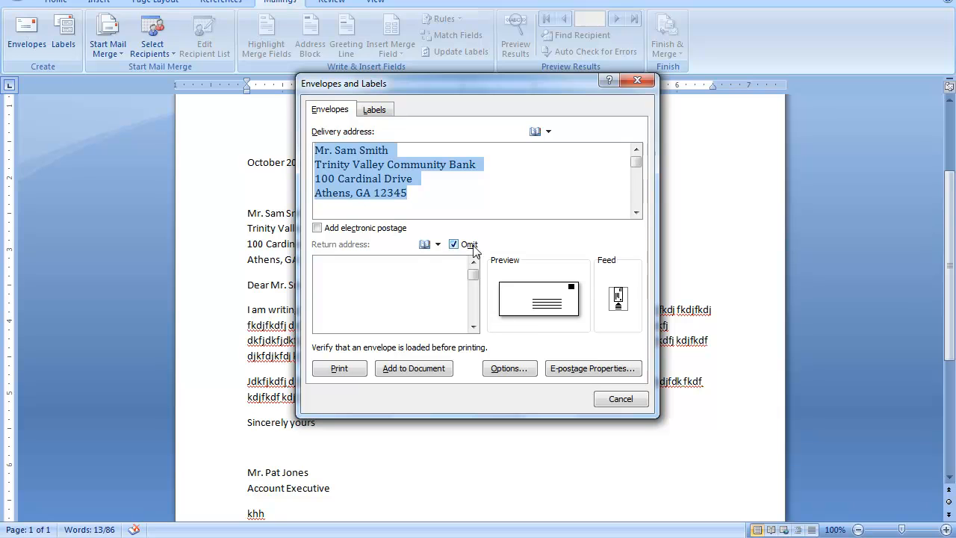
pyautogui.moveTo(351, 254)
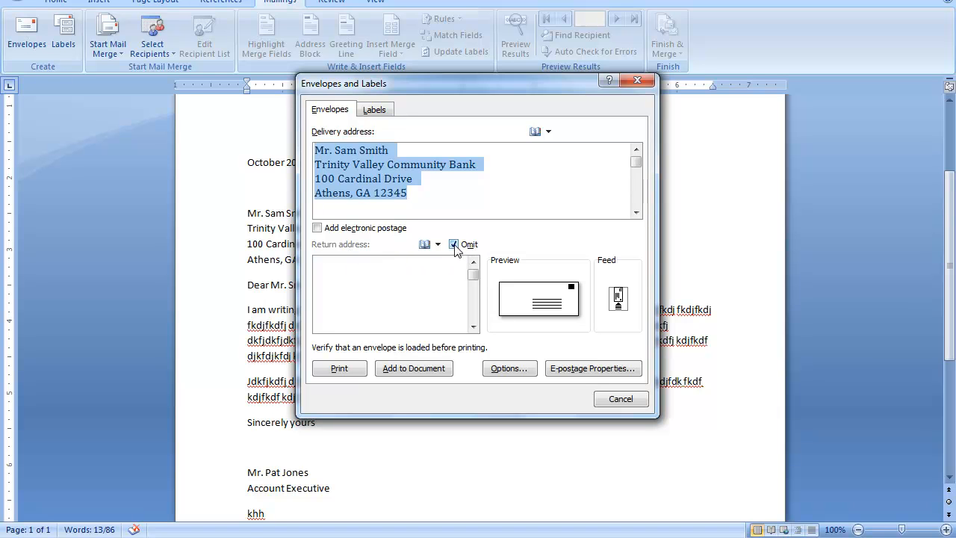
pyautogui.click(453, 244)
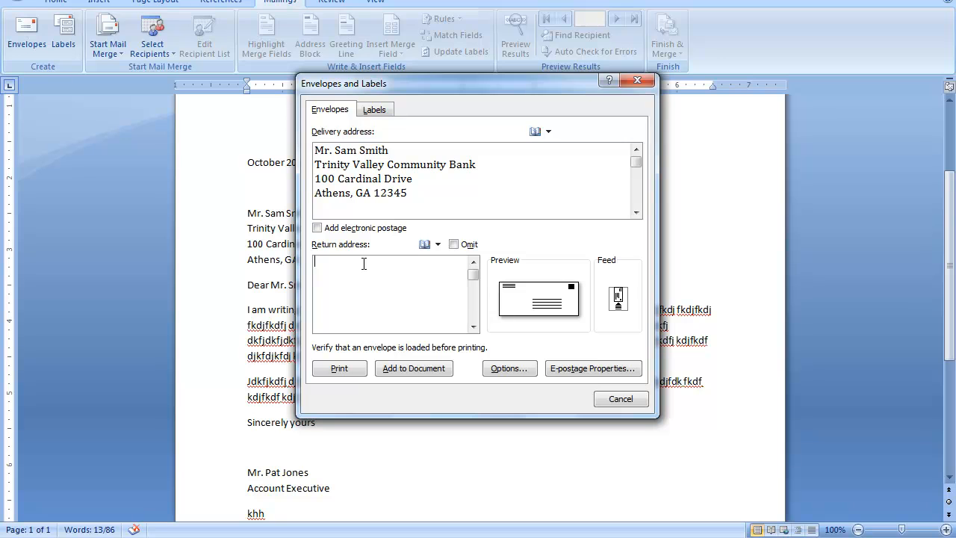
# - Add the envelope with return address Jessie Jane Smith, 102 Northwood Drive, Billings, MT 12345, not saved as default
pyautogui.write('J')
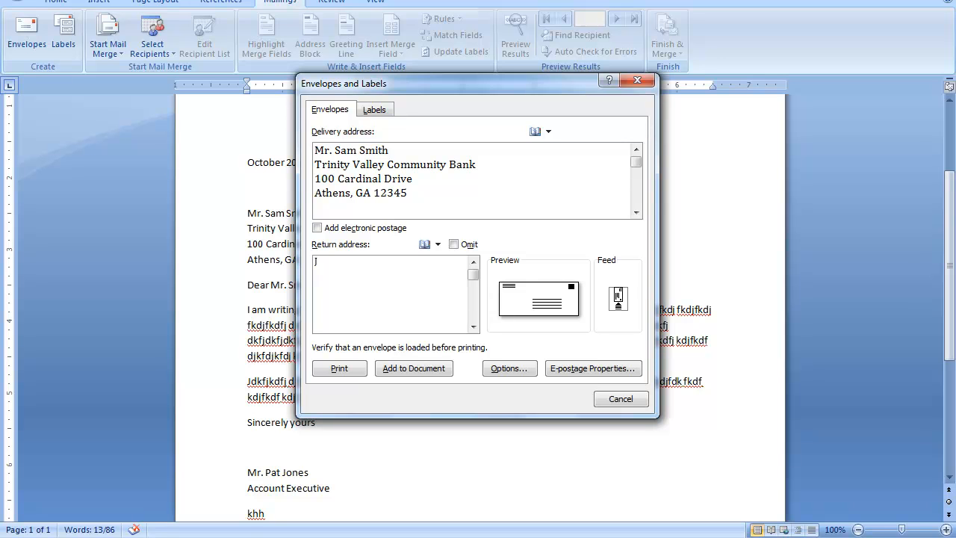
pyautogui.write('essie Jane')
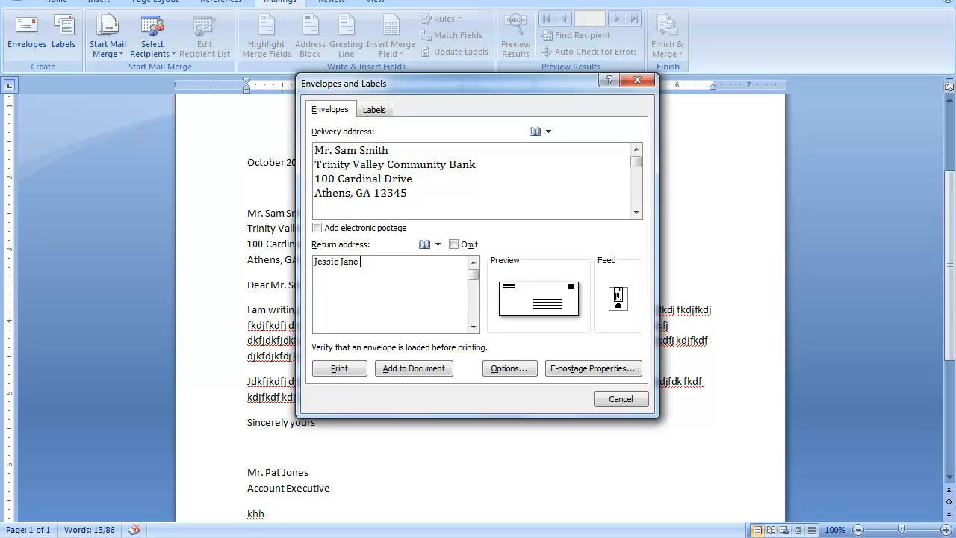
pyautogui.write('Smith')
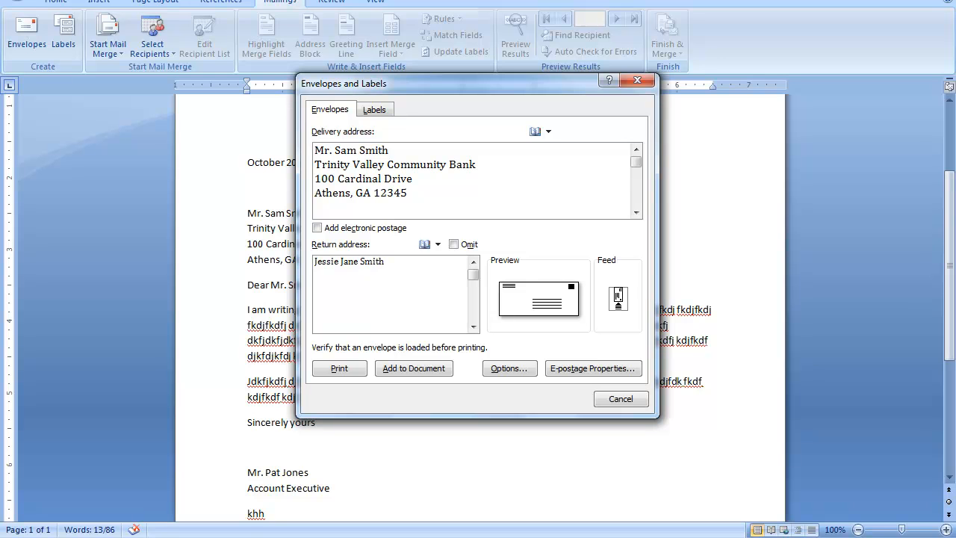
pyautogui.write('102')
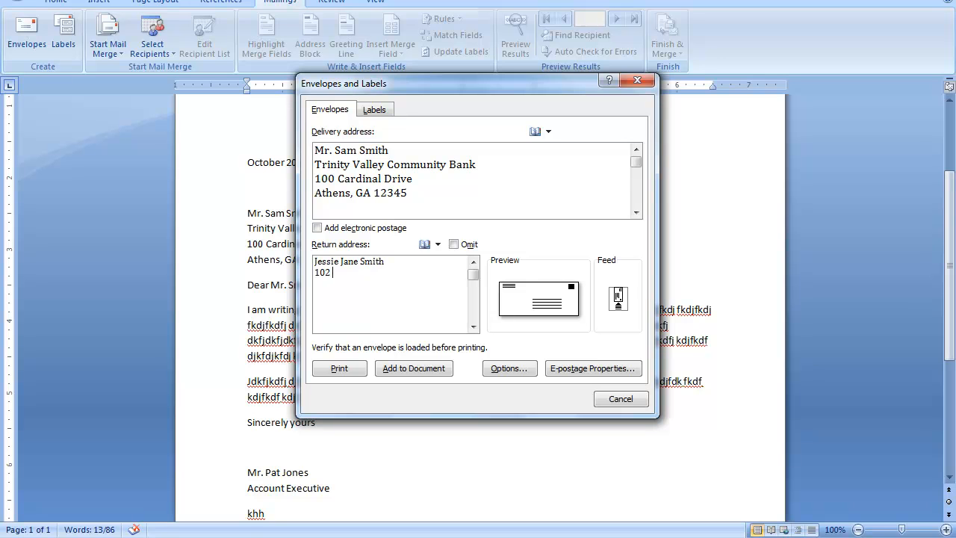
pyautogui.write('Northwood Drive')
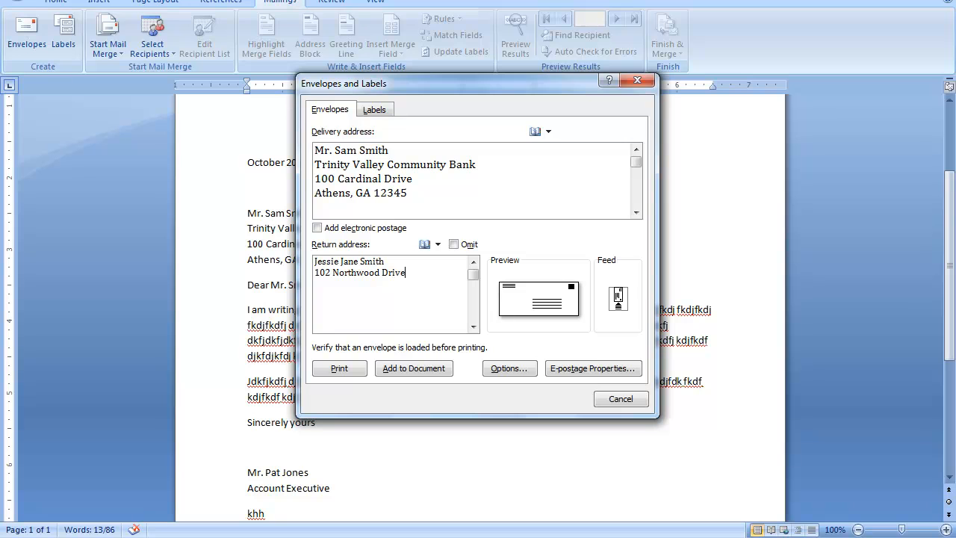
pyautogui.write('Billings')
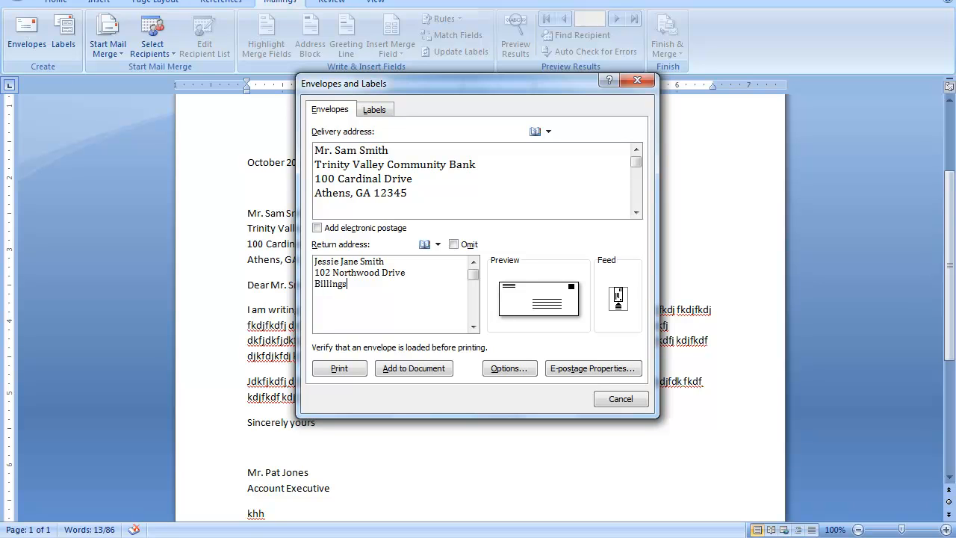
pyautogui.write(', MT 12345')
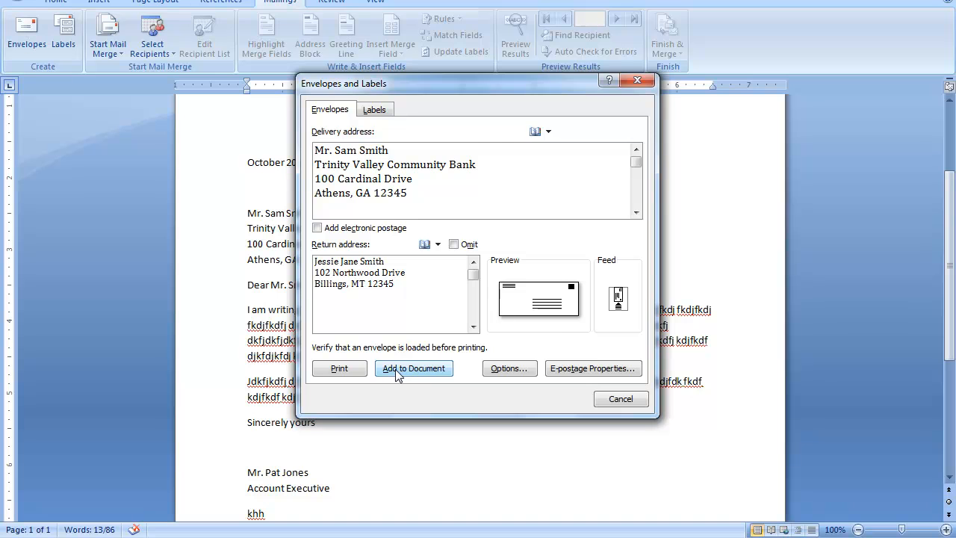
pyautogui.click(413, 367)
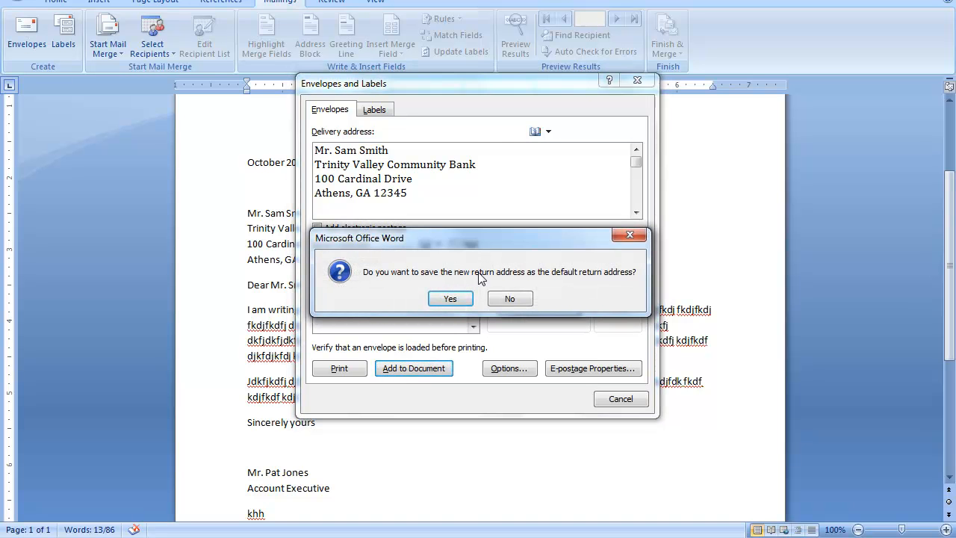
pyautogui.moveTo(618, 277)
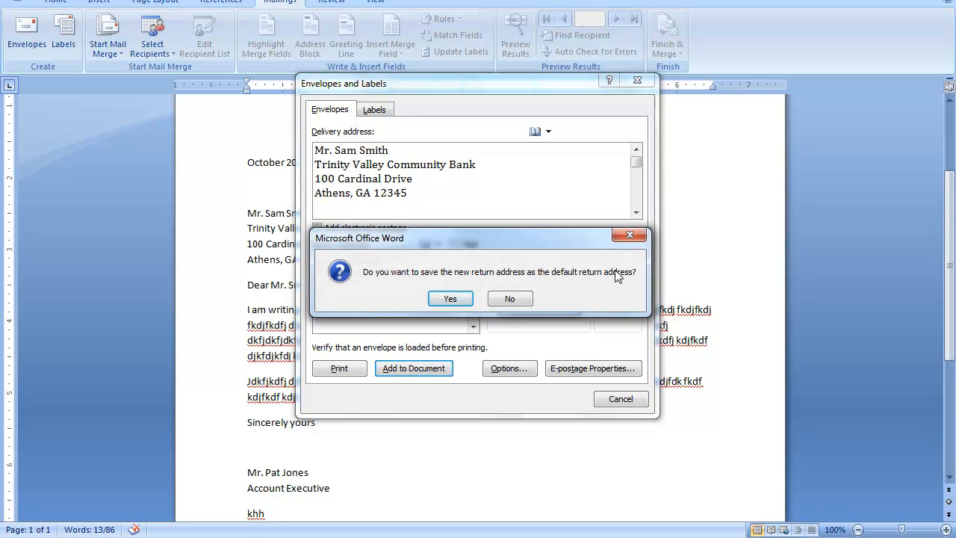
pyautogui.moveTo(509, 299)
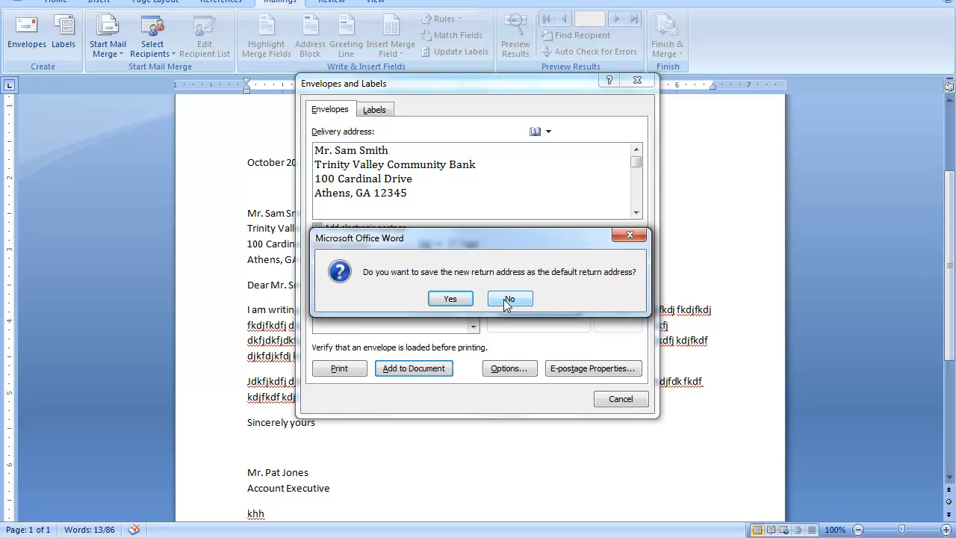
pyautogui.click(509, 299)
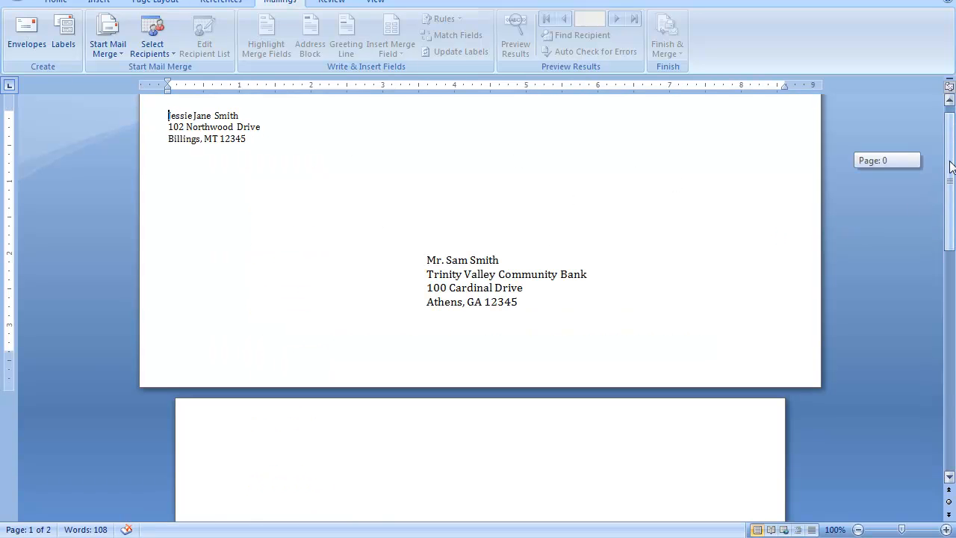
pyautogui.scroll(-3)
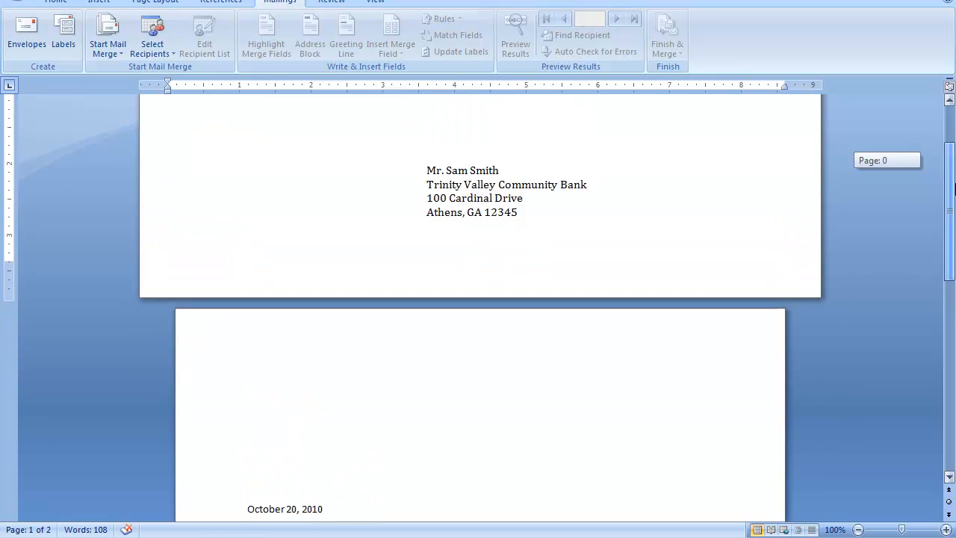
pyautogui.scroll(3)
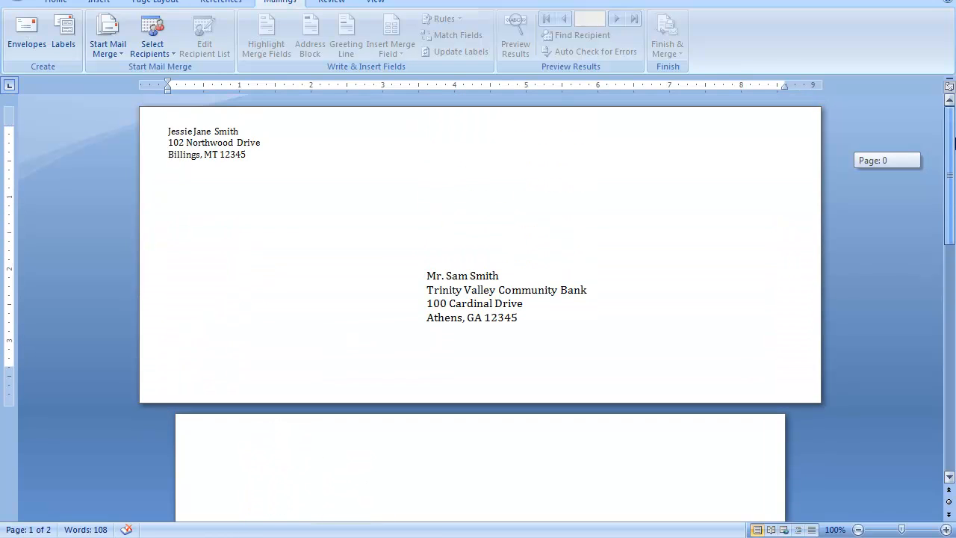